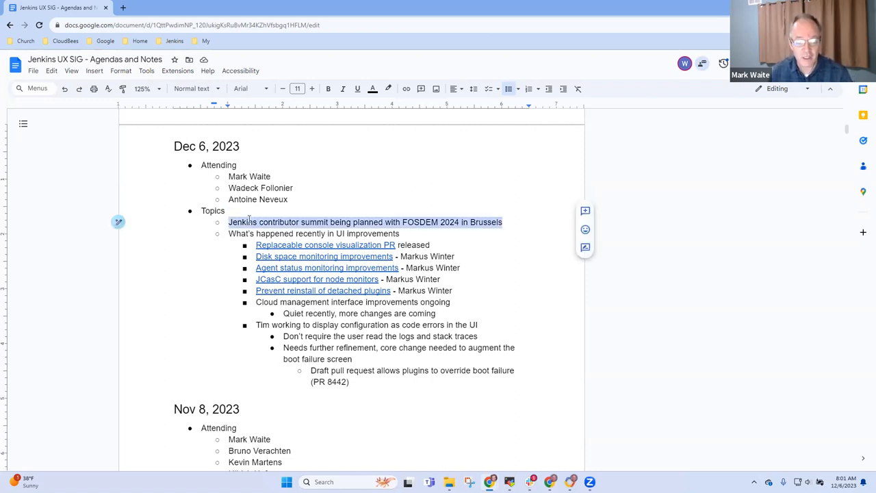
- Place the caret at the 'Jenkins contributor summit' bullet under Topics to add a note
click(227, 232)
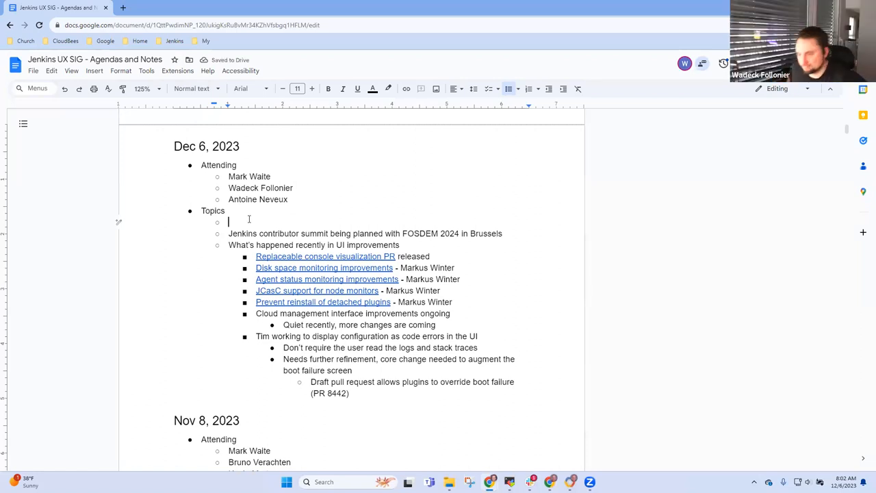
- Add summit sub-bullet: Feb 2, 2024 in Brussels, space for 30, 5+ already confirmed attending
key(backspace)
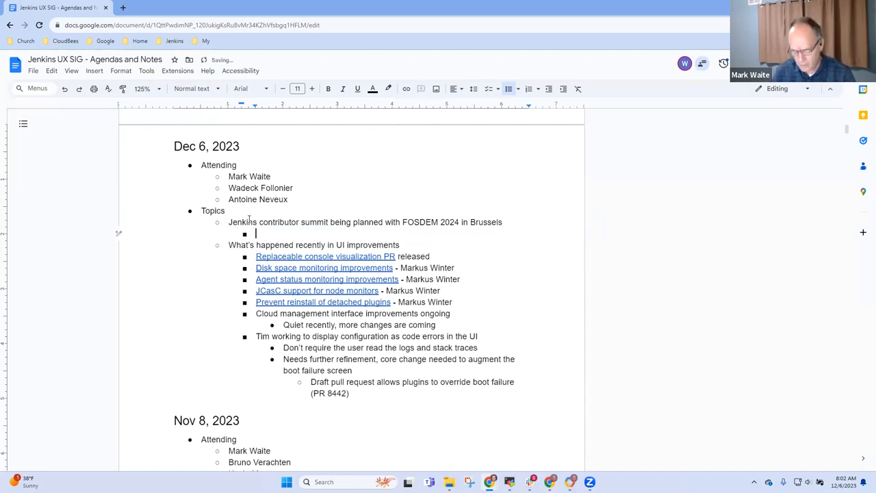
text(Feb 2, 20-2)
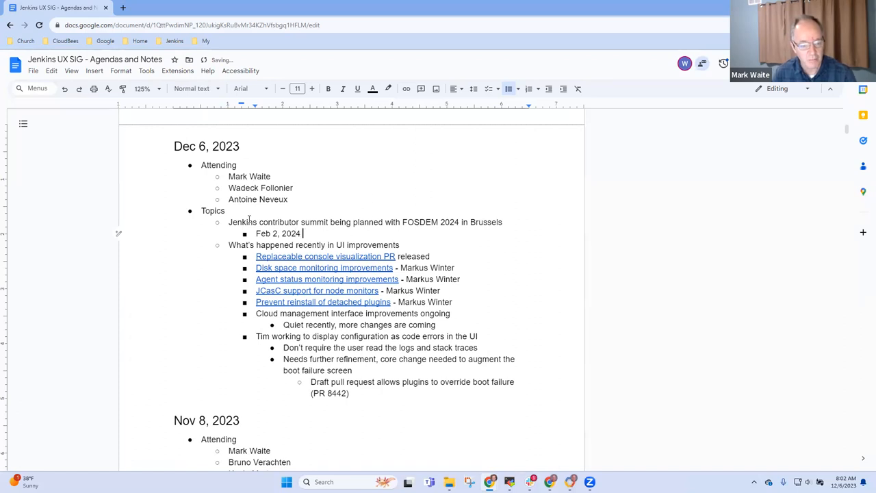
text(in Brussel)
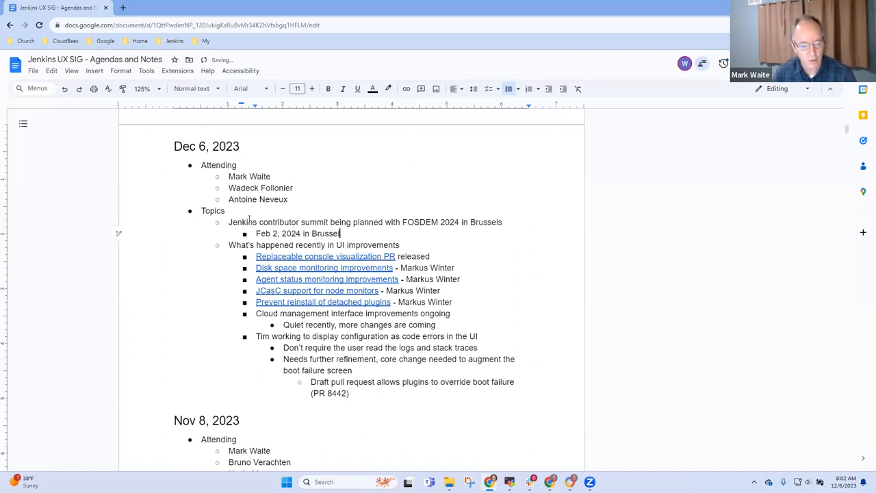
text(- space fo)
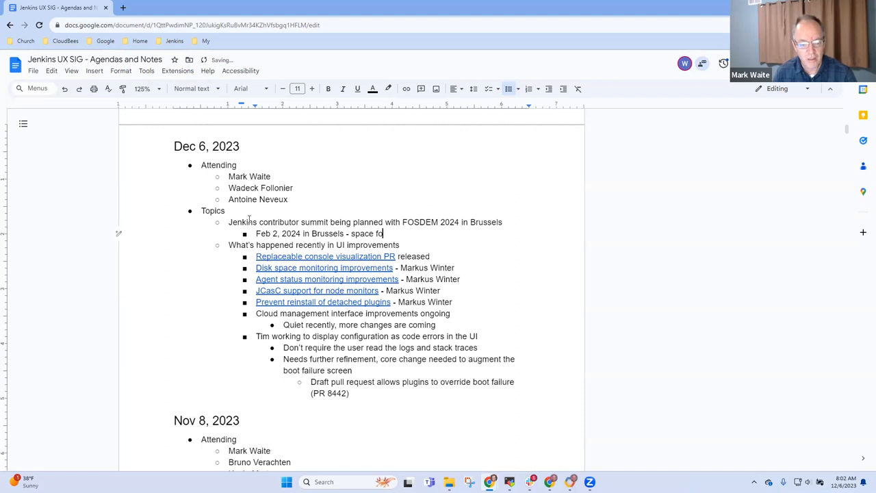
text(30,)
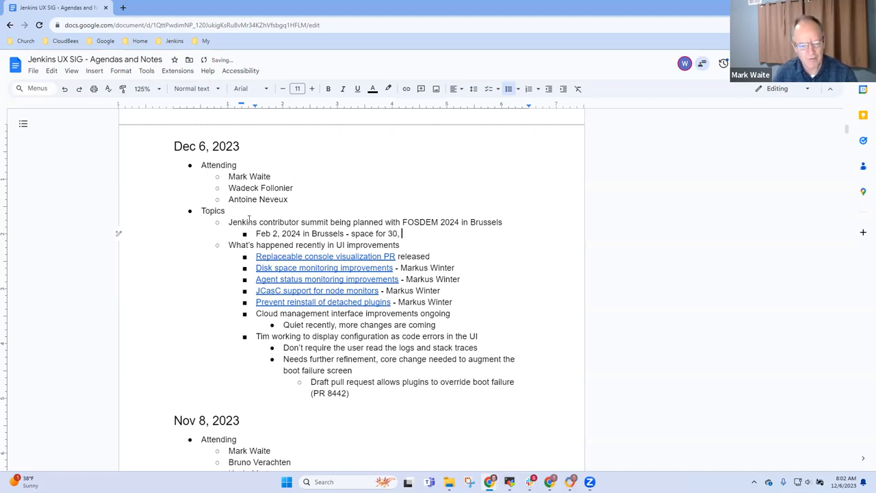
text(5+ already confirmed a)
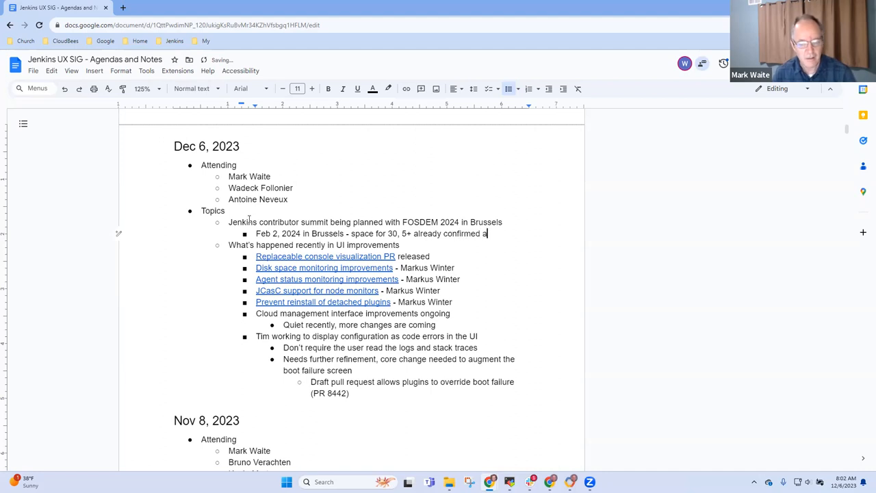
text(ttending)
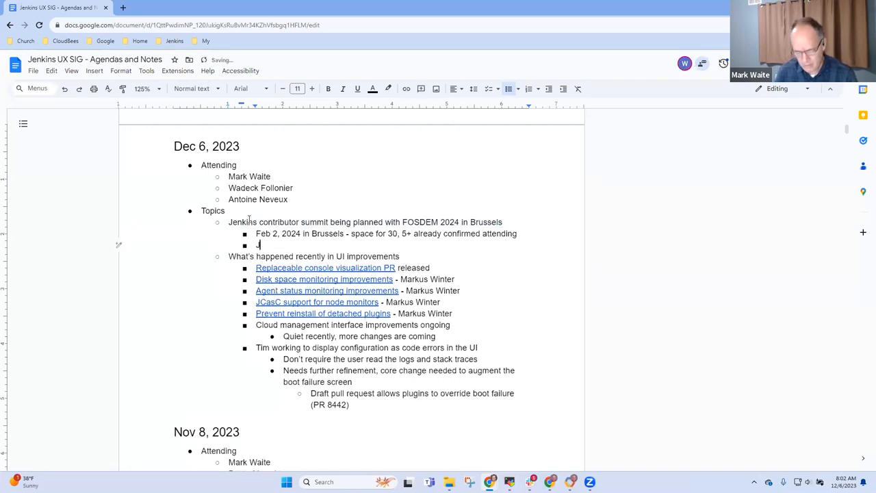
- Add sub-bullets: Jean-Marc Meessen assembling the agenda; see community.jenkins.io for details
text(Jean-Marc Me)
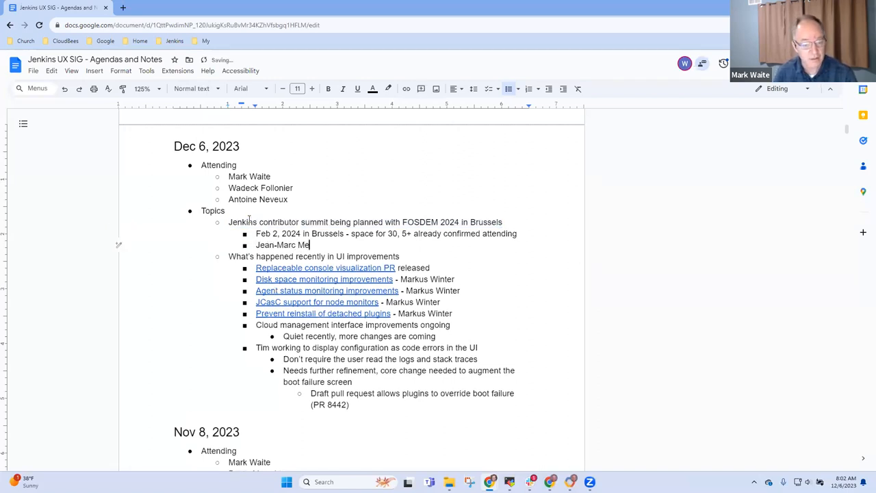
text(ssen assembling the age)
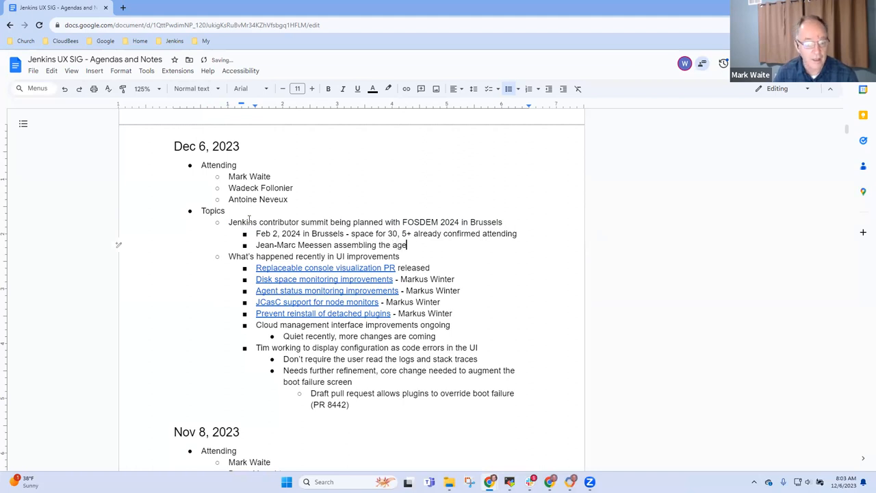
text(S)
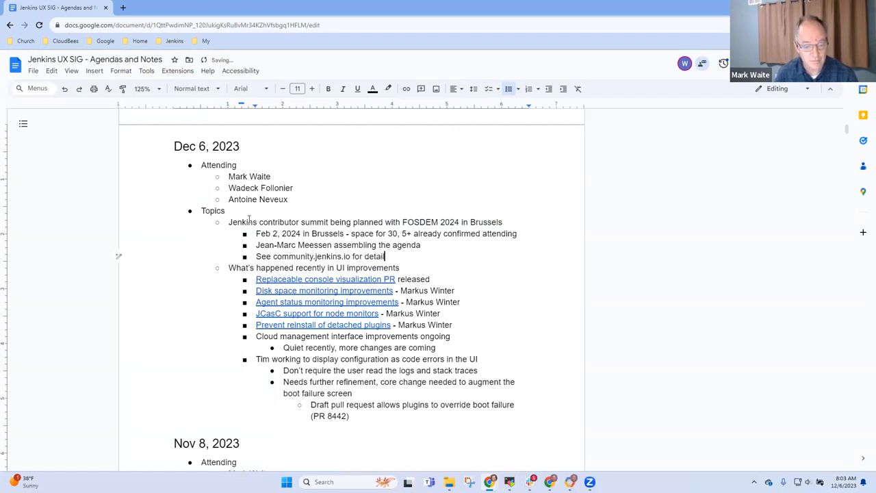
text(s)
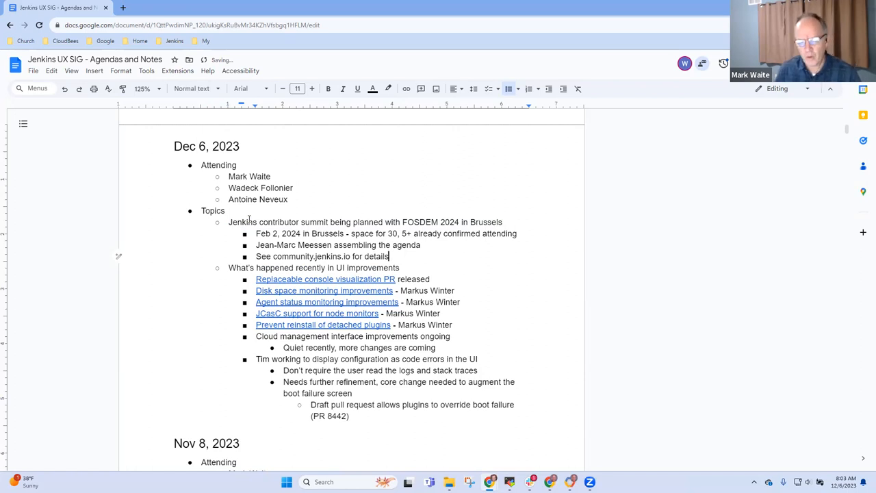
key(capslock)
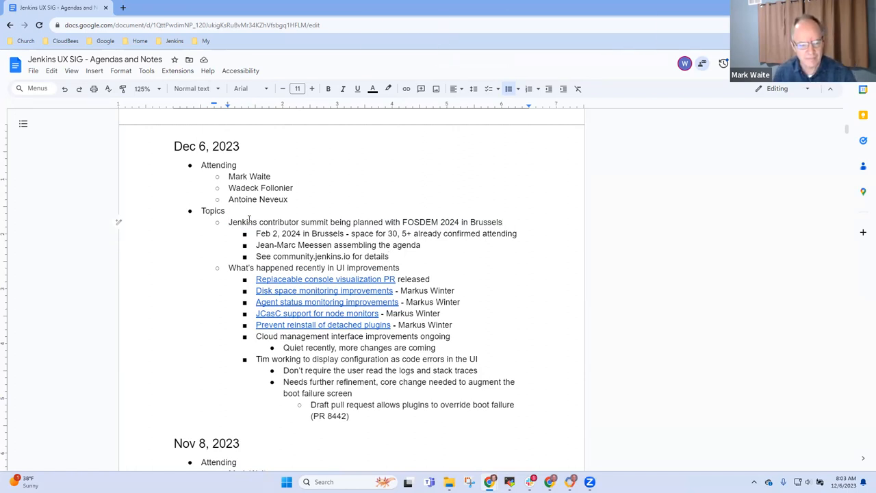
- Follow the 'Replaceable console visualization PR' link to pull request #8321 on GitHub
click(430, 279)
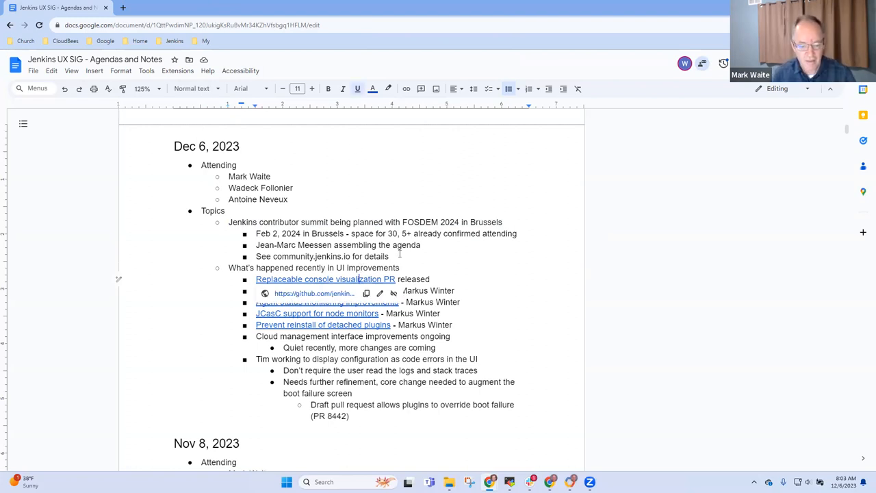
scroll(down, 3)
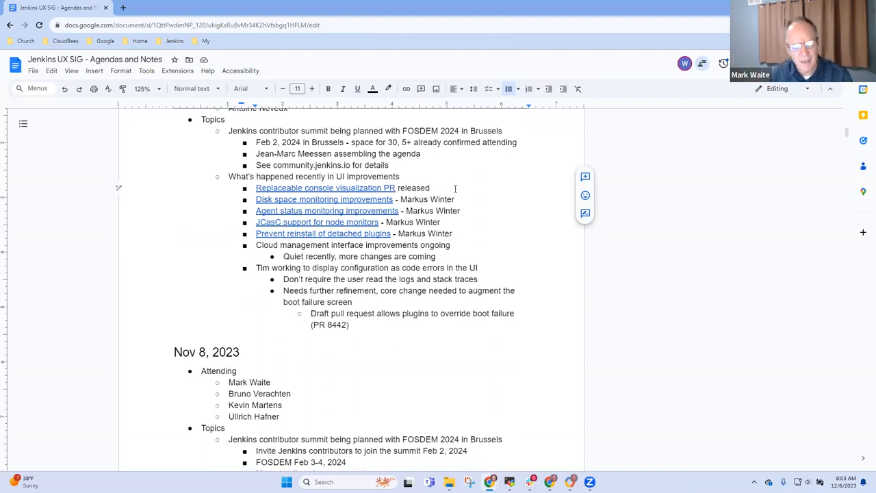
click(430, 188)
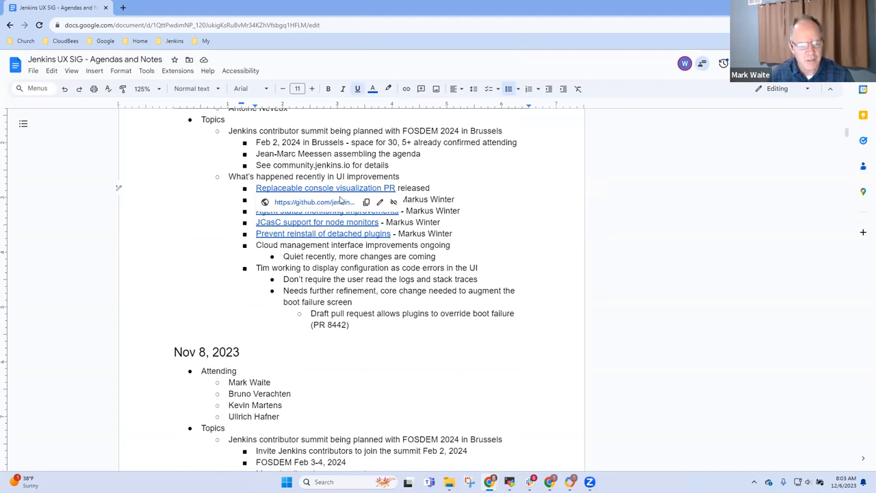
click(315, 202)
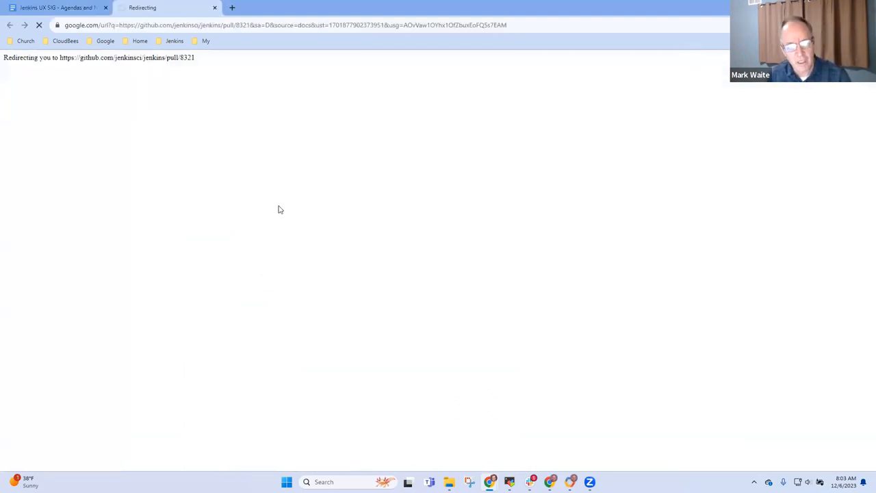
mouse_move(227, 227)
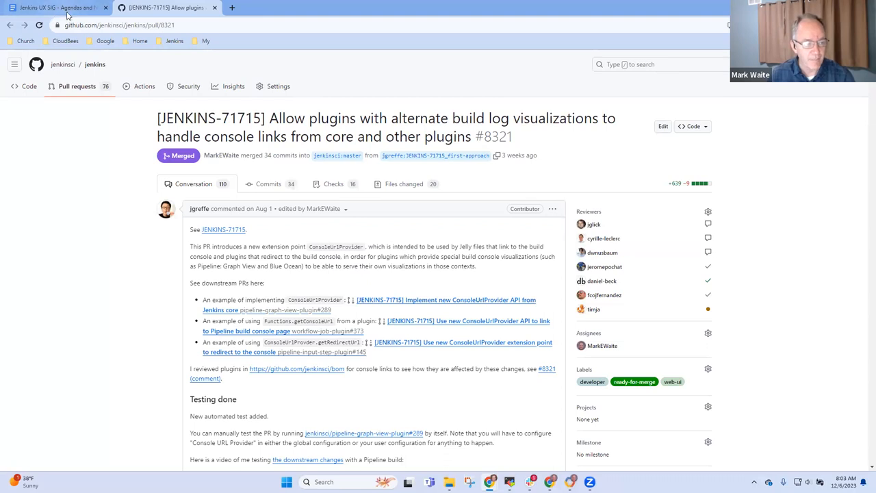
- Compare the merged PR #8321 with the notes and return to the Docs tab
click(54, 8)
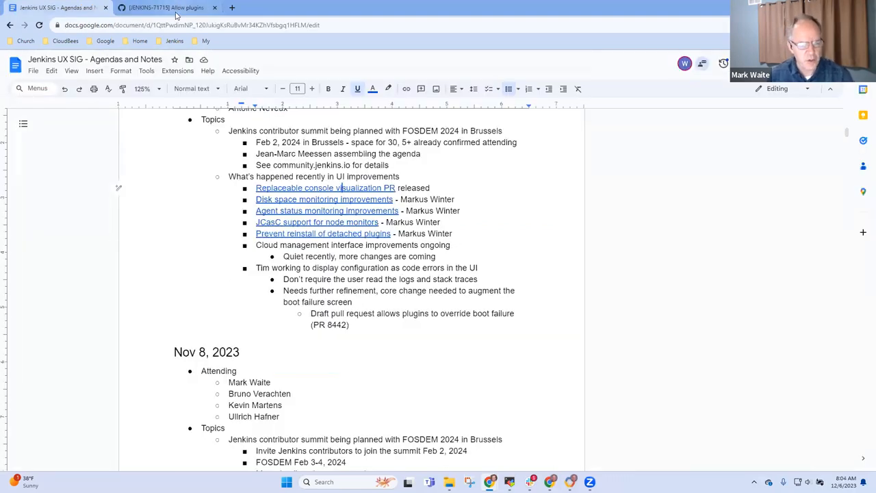
click(164, 8)
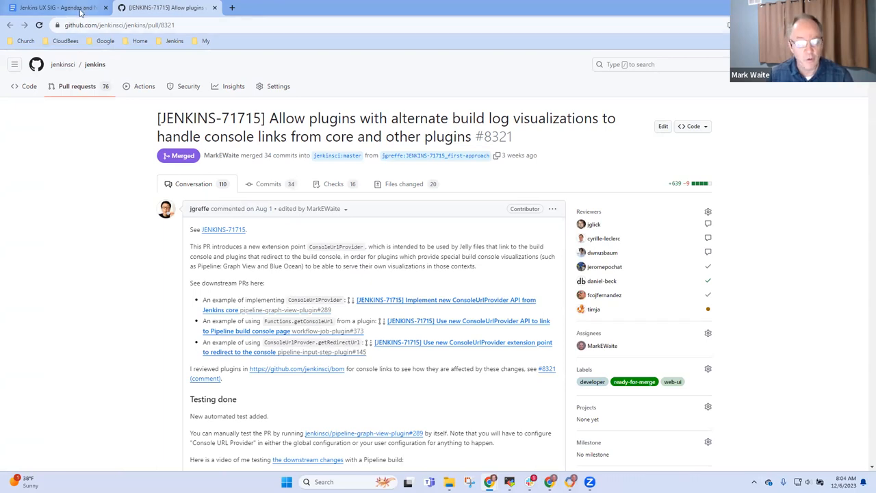
click(55, 8)
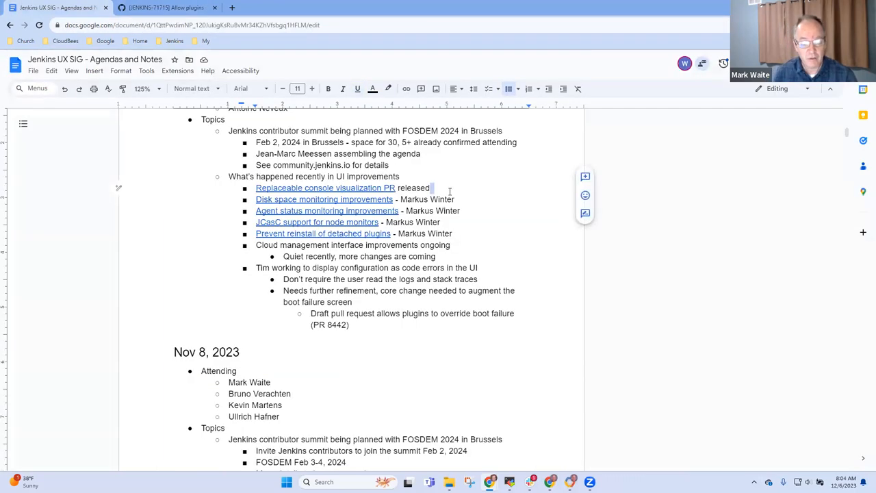
- Add sub-bullet 'First available in Feb LTS' under the console visualization item
text(F)
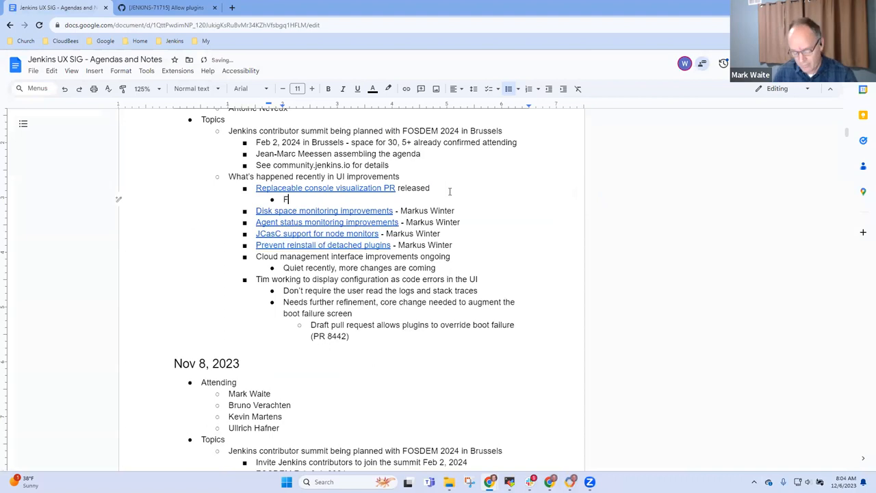
text(irst avail)
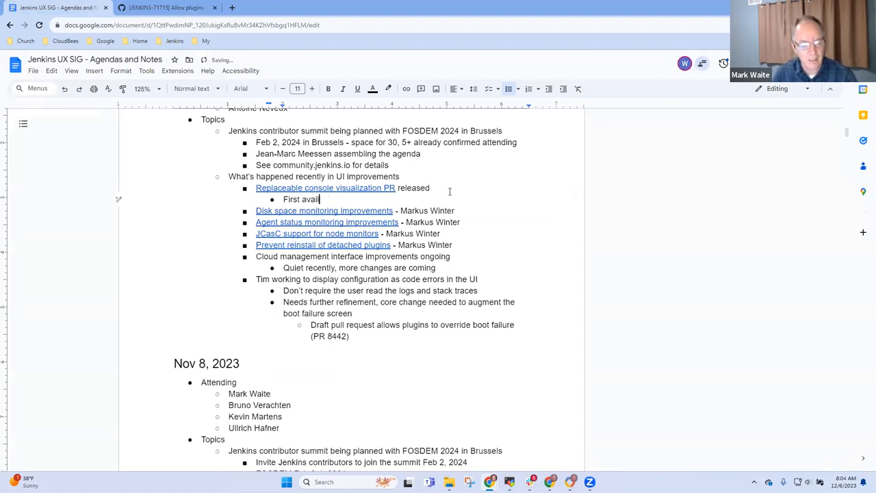
text(ab)
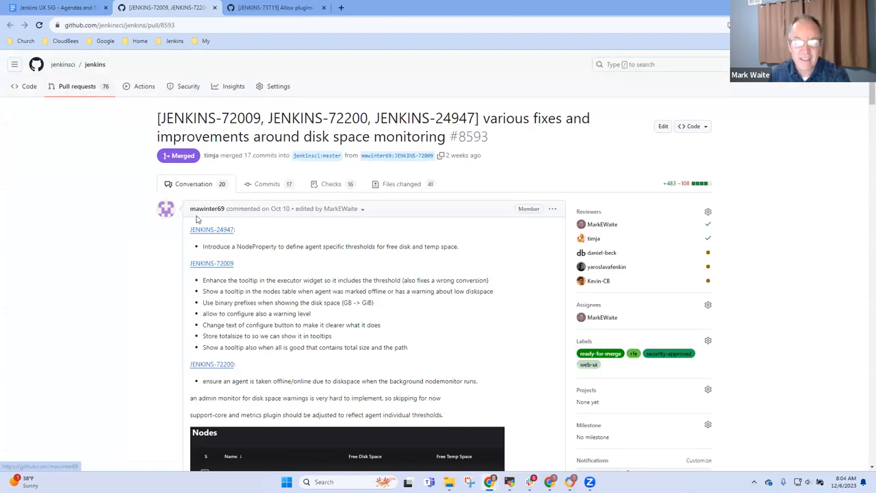
- Review the nodes disk space screenshot in PR #8593 and return to the notes
scroll(down, 3)
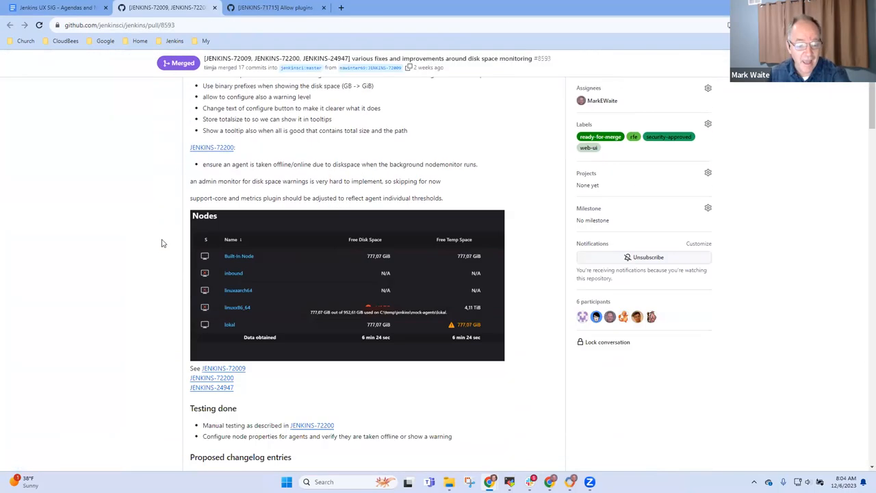
scroll(down, 3)
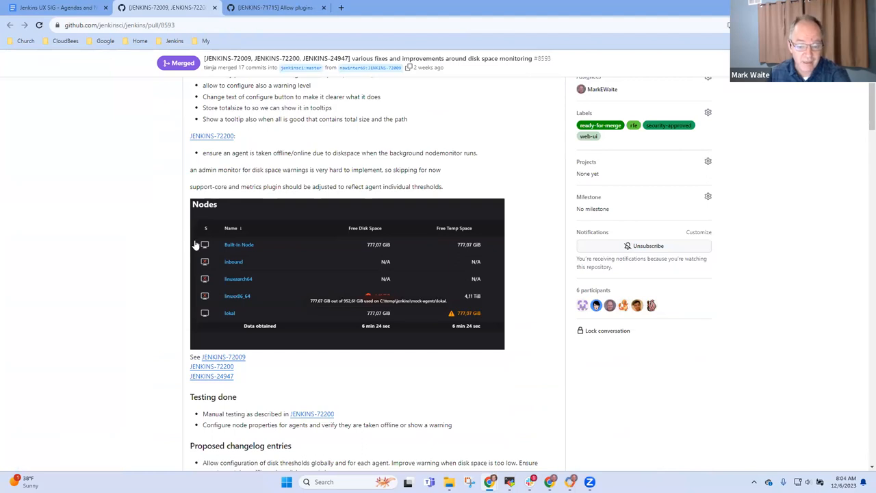
scroll(up, 3)
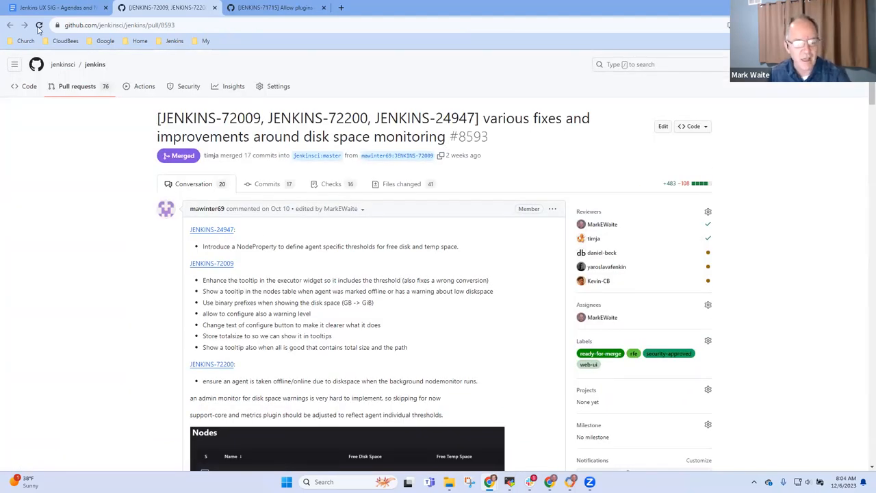
click(55, 8)
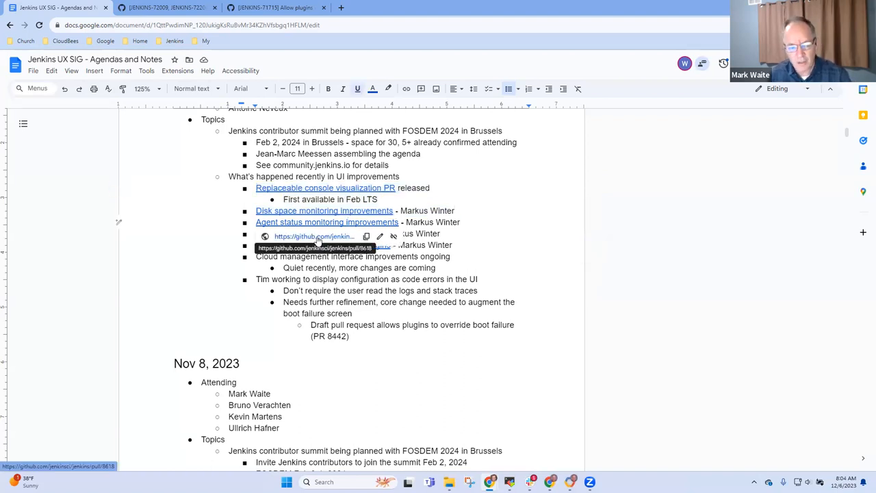
- Review merged PR #8618 deactivating the MarkedOffline monitor, then return to the notes
click(323, 233)
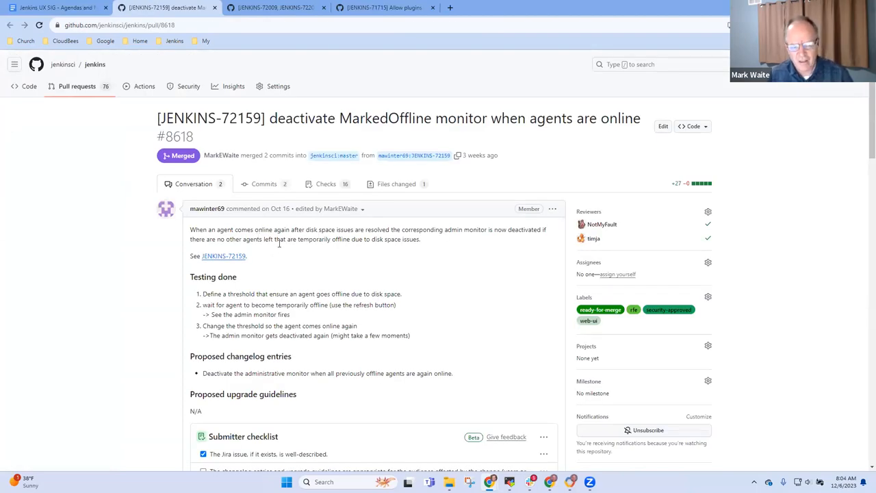
mouse_move(224, 256)
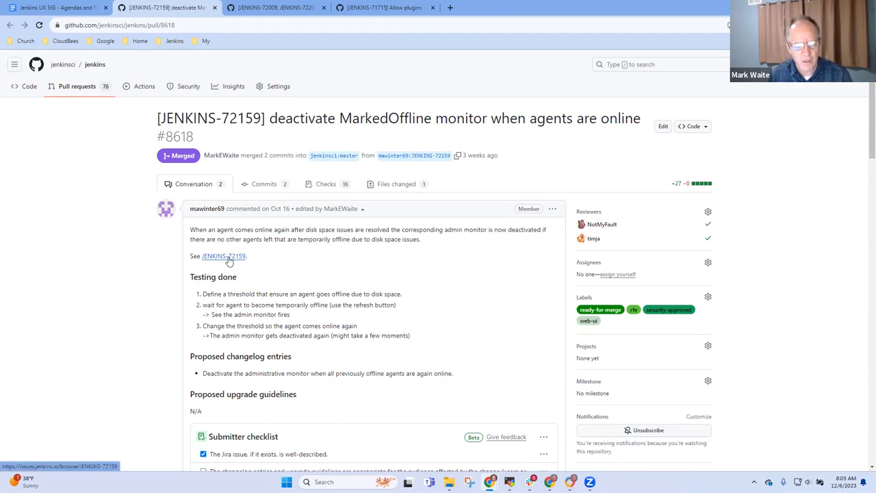
mouse_move(323, 263)
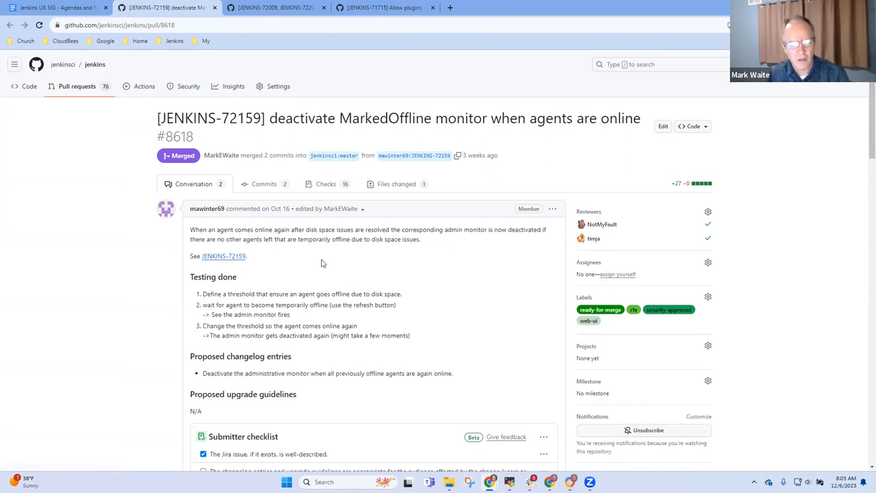
mouse_move(409, 246)
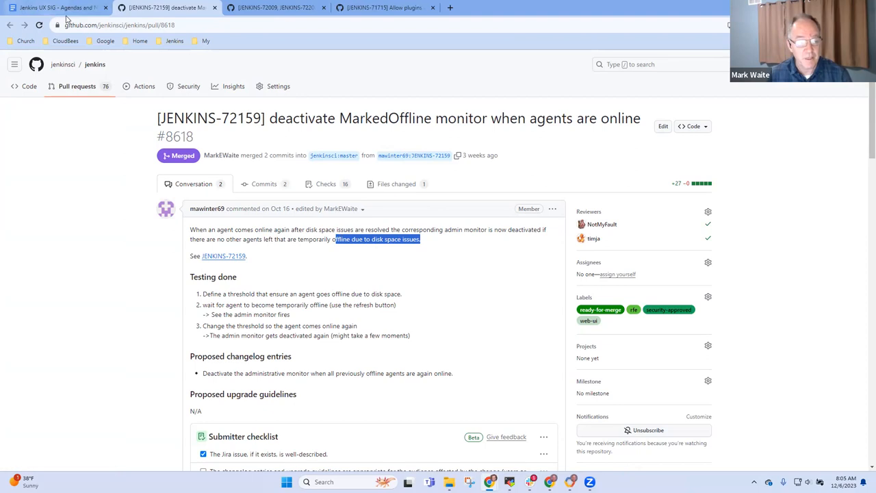
click(55, 8)
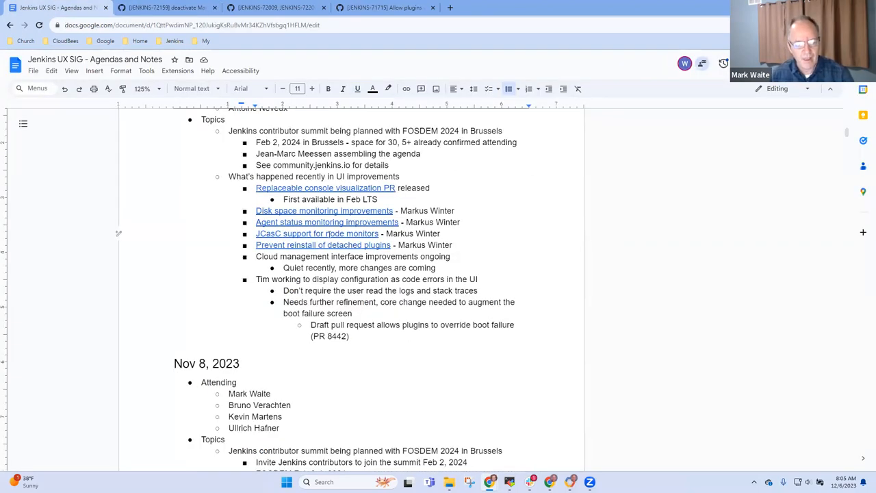
mouse_move(318, 232)
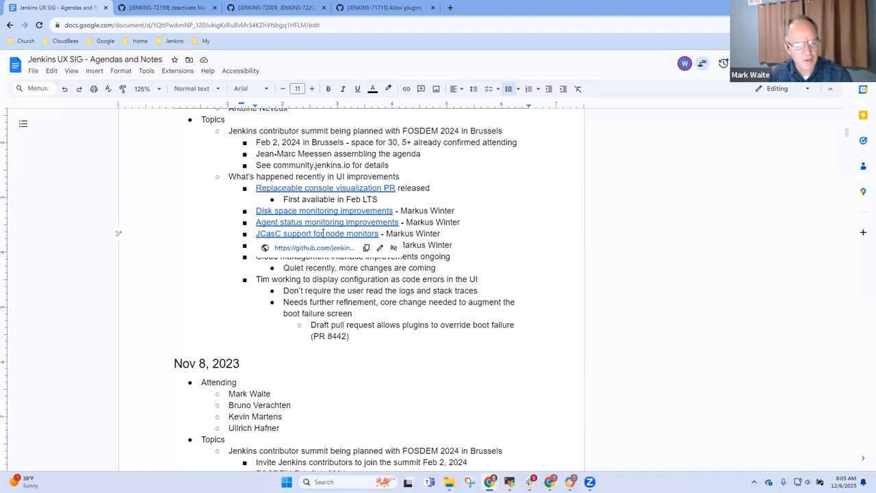
mouse_move(315, 247)
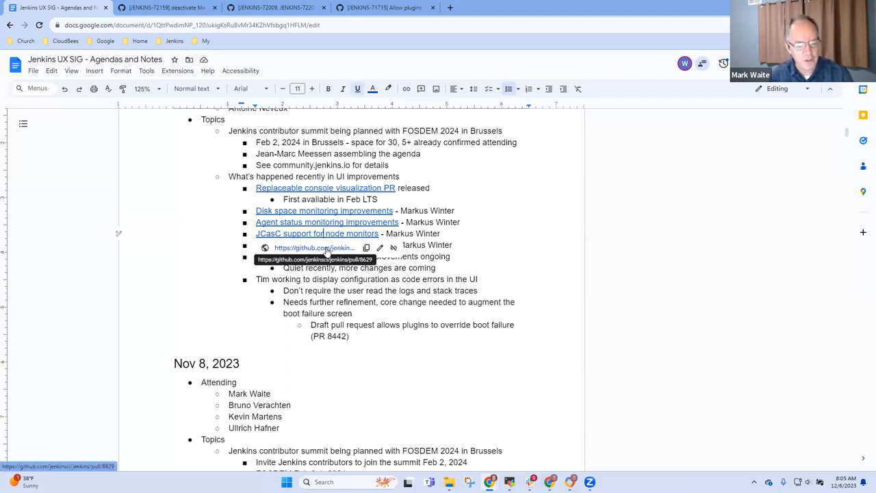
- Review merged PR #8629 preparing node monitors for JCasC support, then return to the notes
click(313, 247)
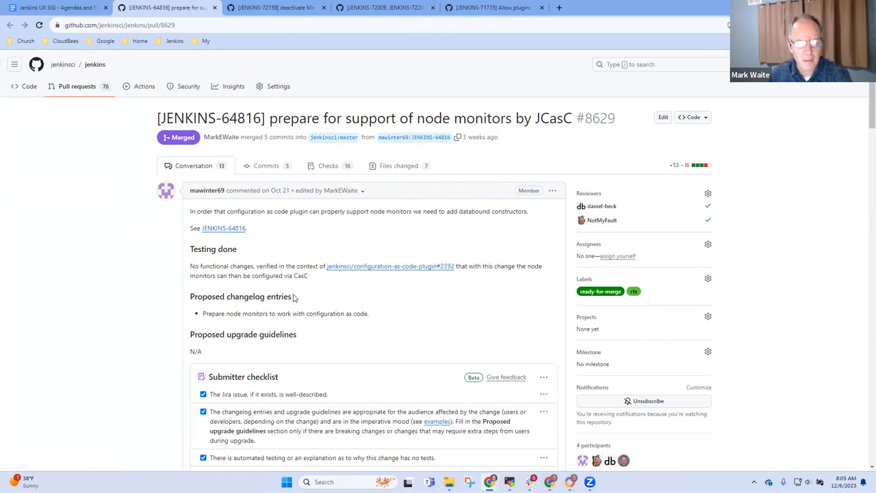
mouse_move(101, 214)
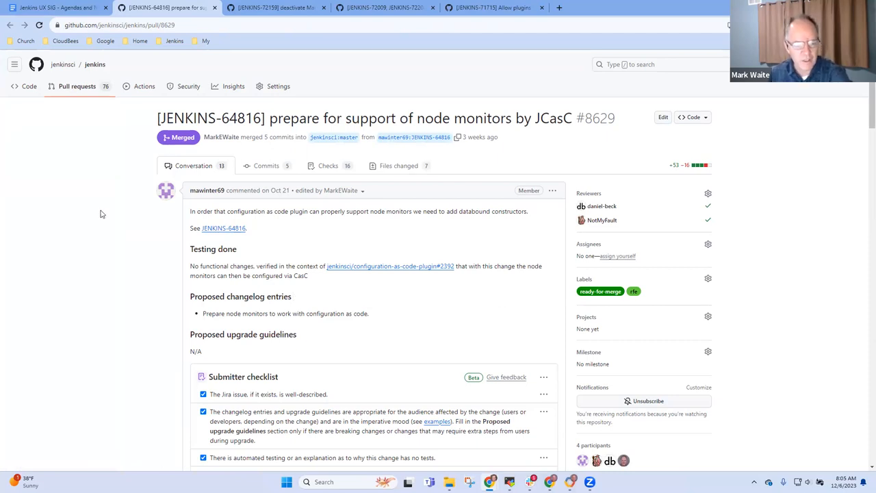
click(54, 8)
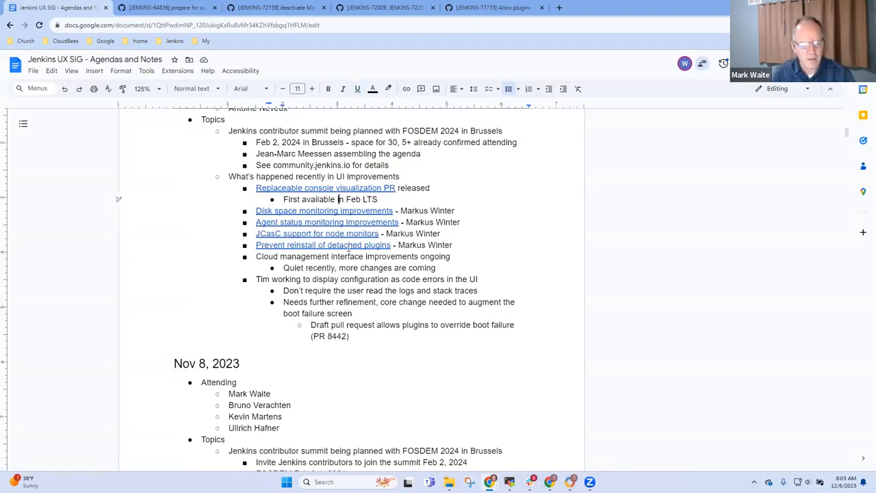
- Start a new sub-bullet after 'Quiet recently, more changes are coming' under cloud management
drag(255, 211, 452, 244)
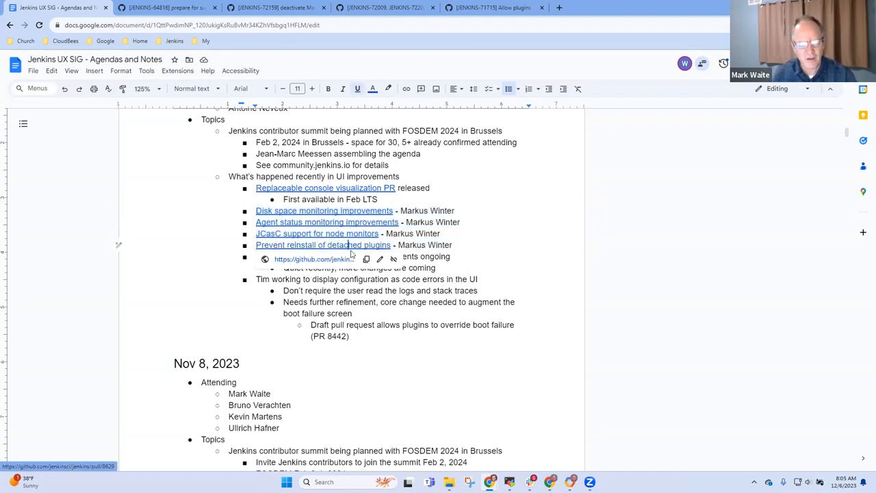
key(capslock)
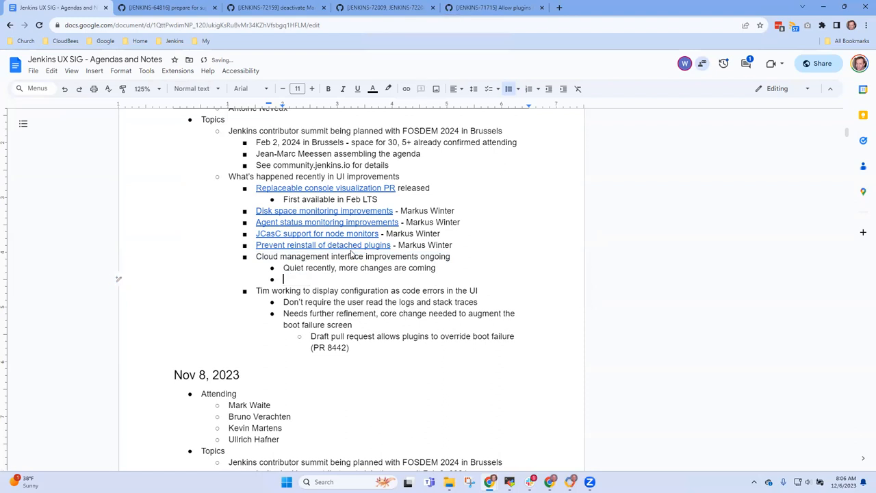
- Note 'Open issue of cloud reordering (discussed in a prior meeting)' in the bullet
text(Open issue of)
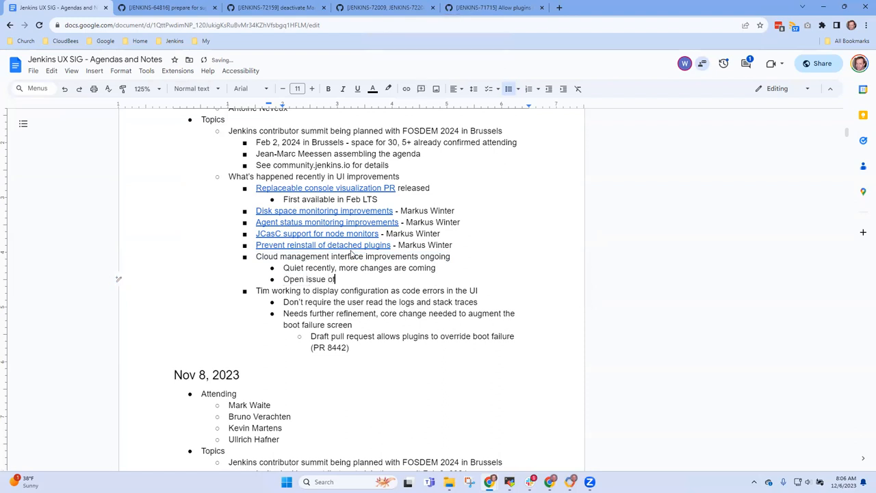
text(cloud i)
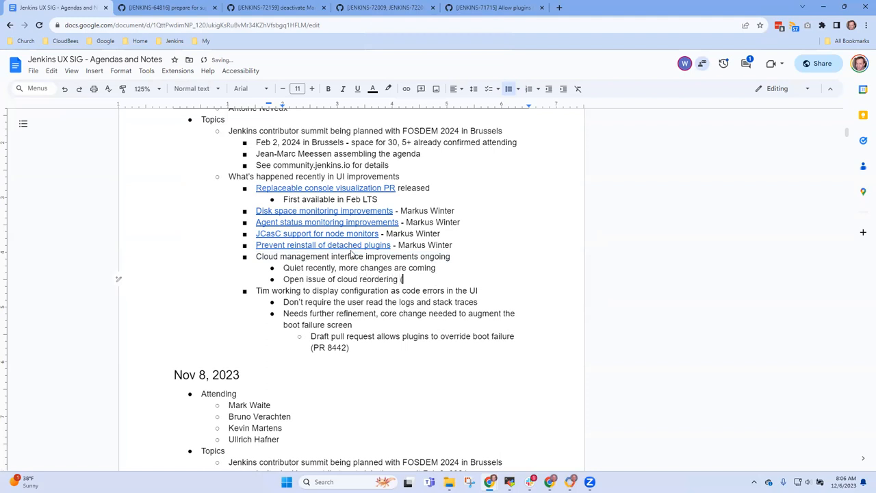
text((discussed in)
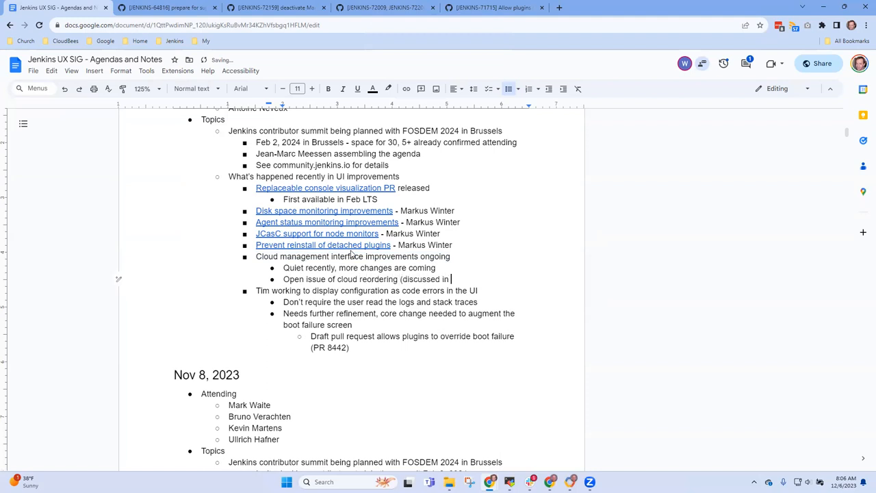
text(a pior)
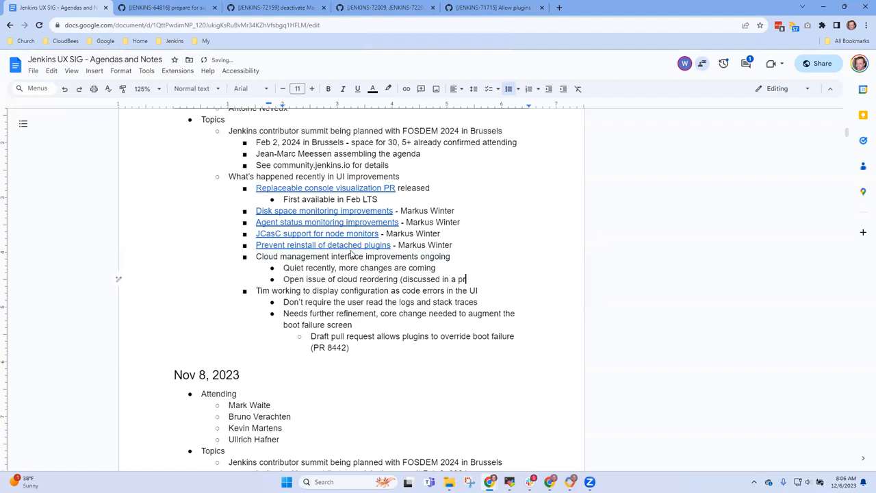
text(ior meeting))
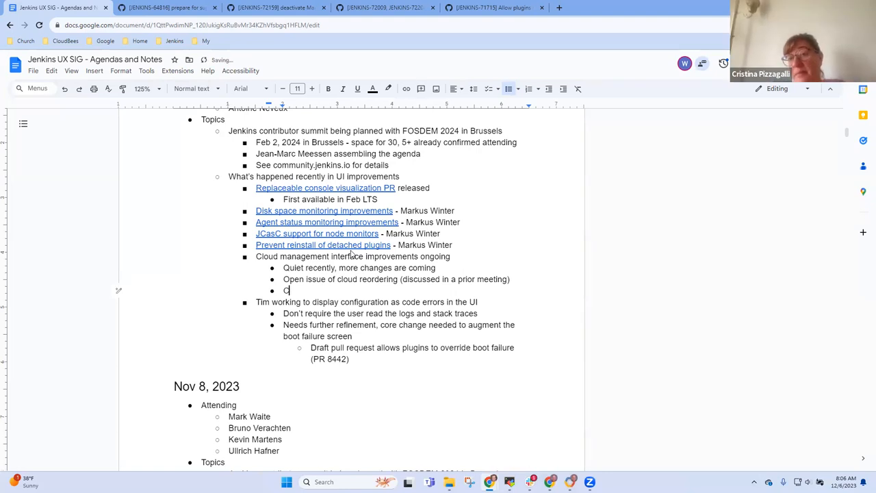
- Write the action item 'Mark to create a ticket for Cristina to help with a UI/UX proposal'
text(Mark)
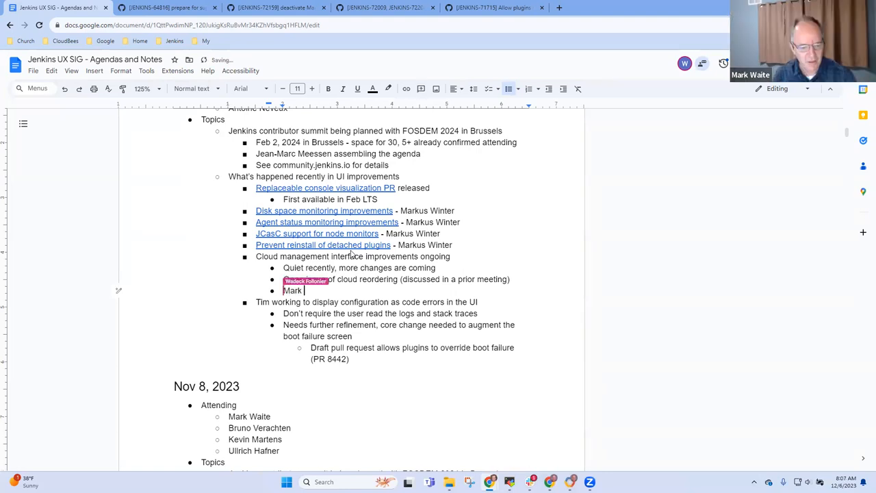
text(to)
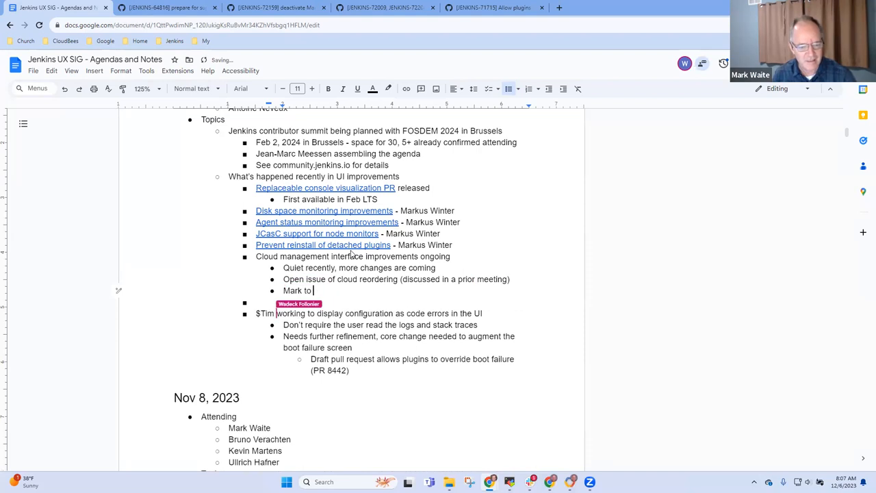
text(Relk)
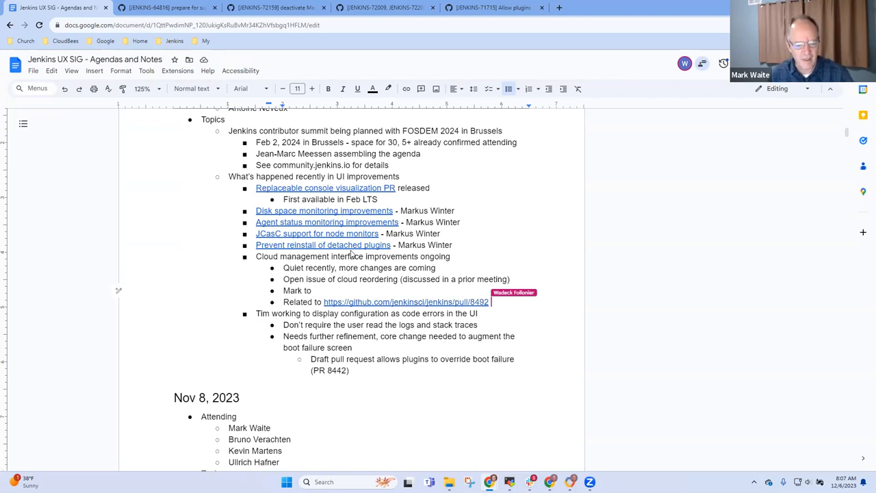
text(create a t)
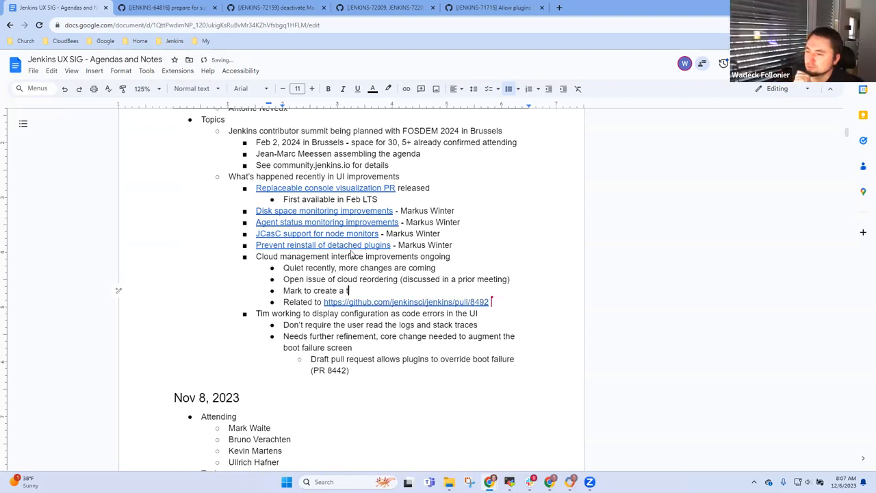
text(icket)
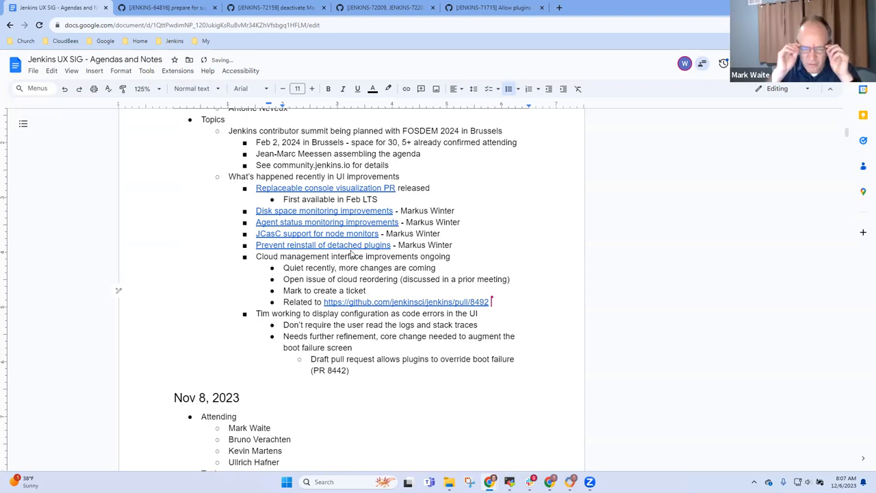
text(for)
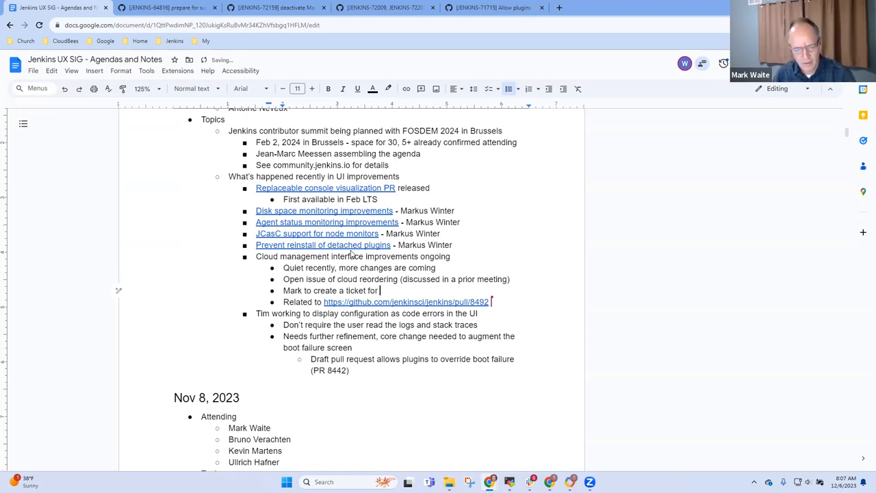
text(Cristina to)
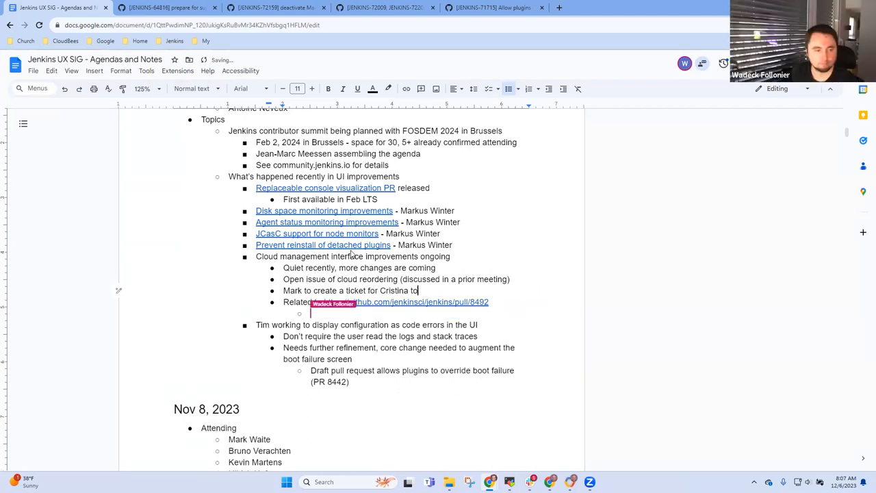
text(help)
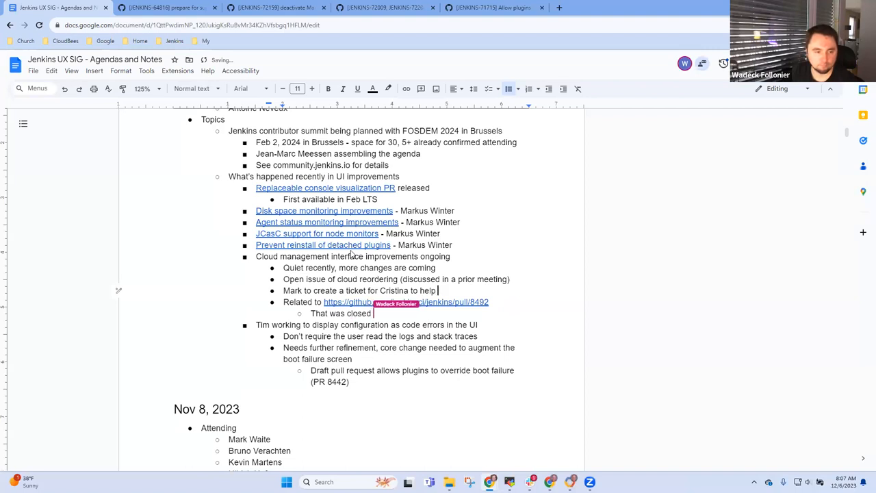
text(with a UI)
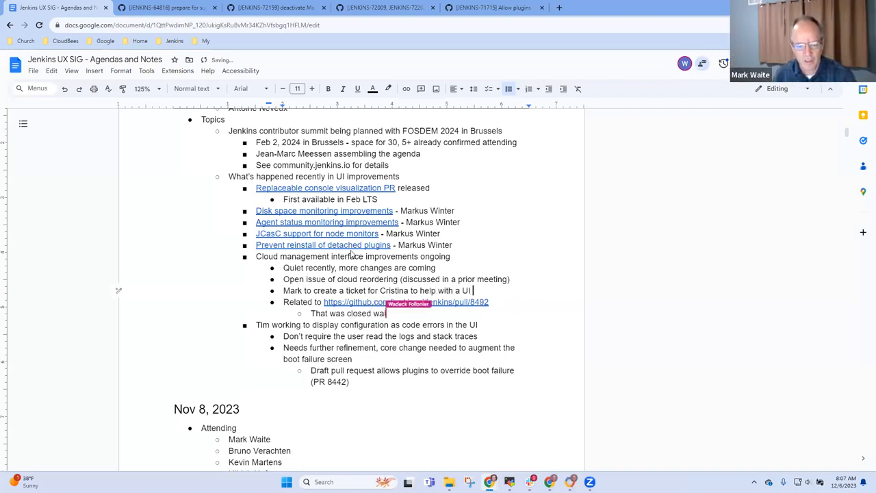
text(proposal)
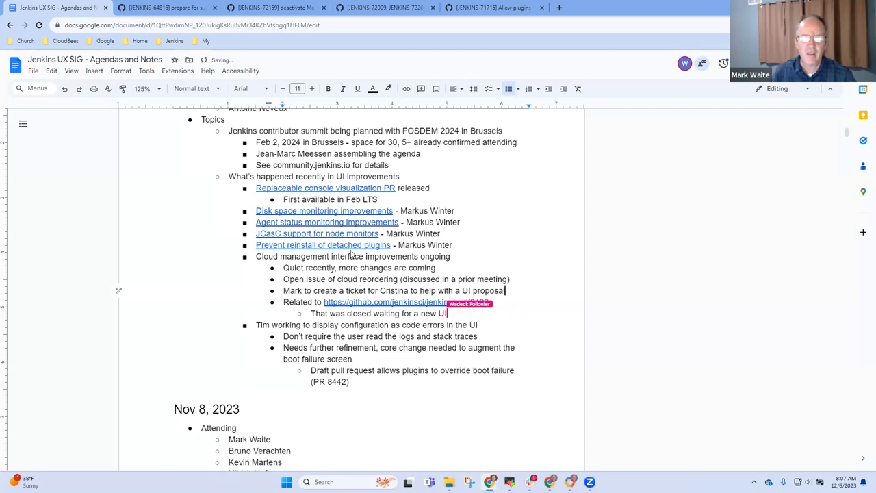
text(/UX proposal)
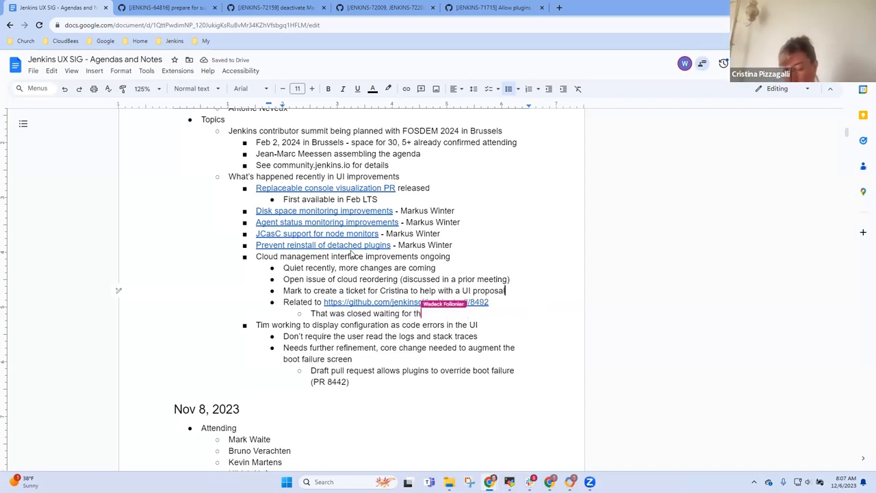
text(e proposal)
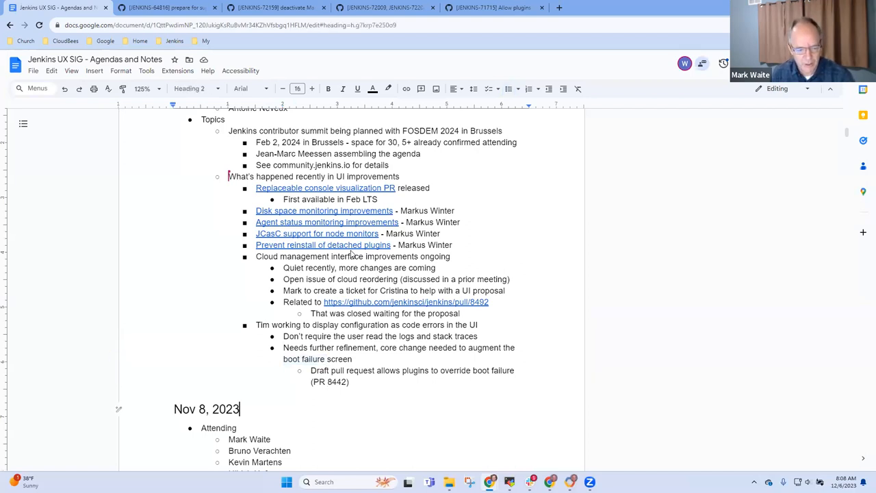
- Add an empty bullet after the 'Draft pull request (PR 8442)' line
click(327, 380)
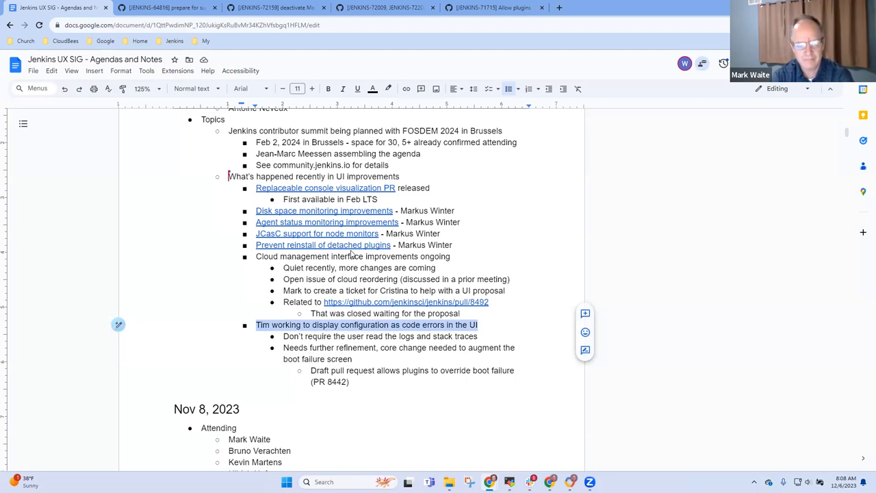
click(349, 380)
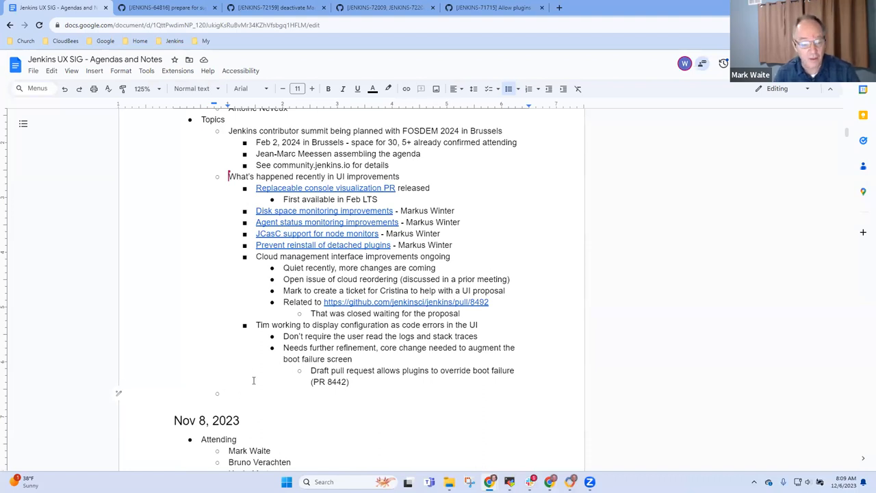
mouse_move(301, 406)
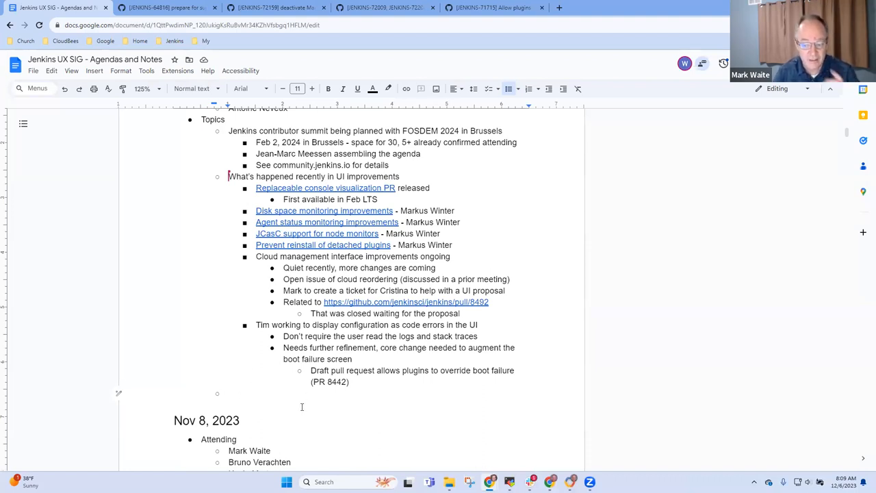